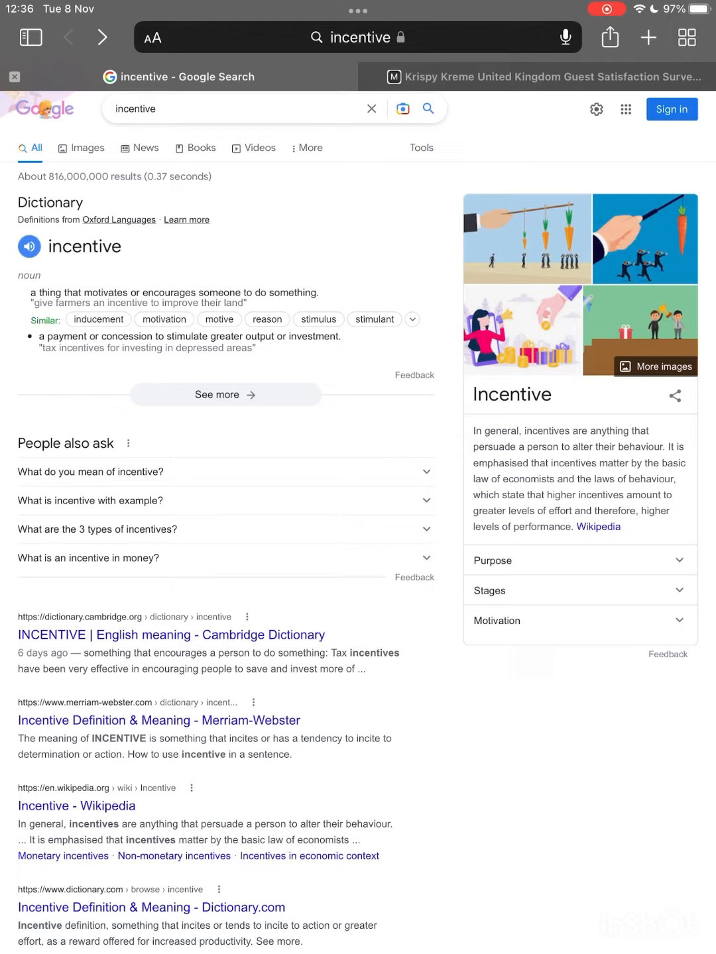
Step: Switch Safari to the Krispy Kreme Guest Satisfaction Survey tab
left_click(543, 75)
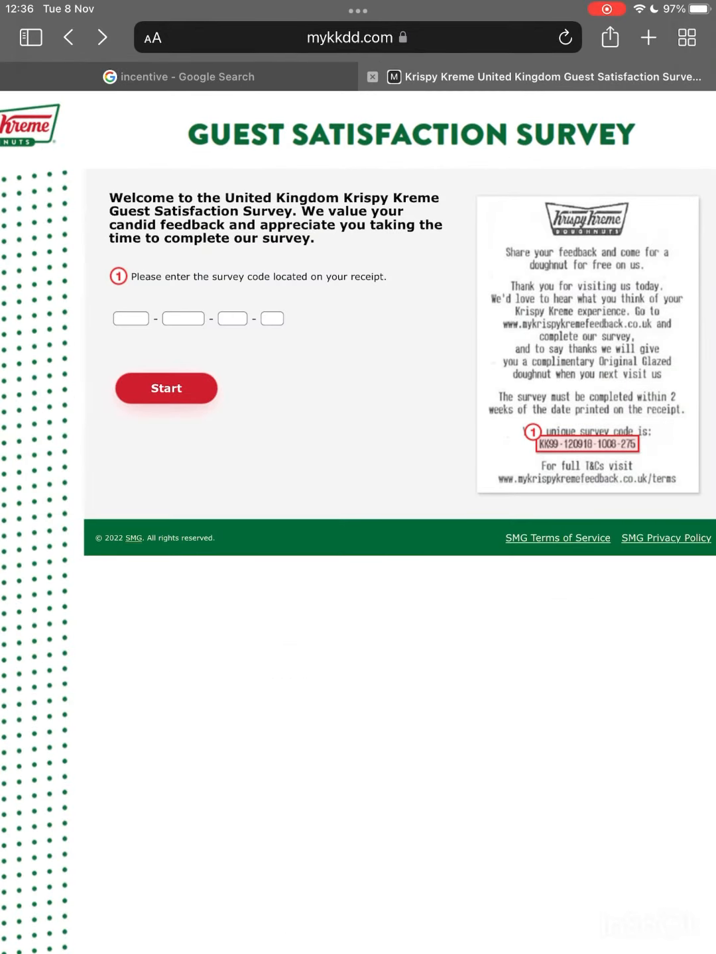
Step: Enter the receipt survey code KK 52 0 204 into the code boxes
left_click(130, 318)
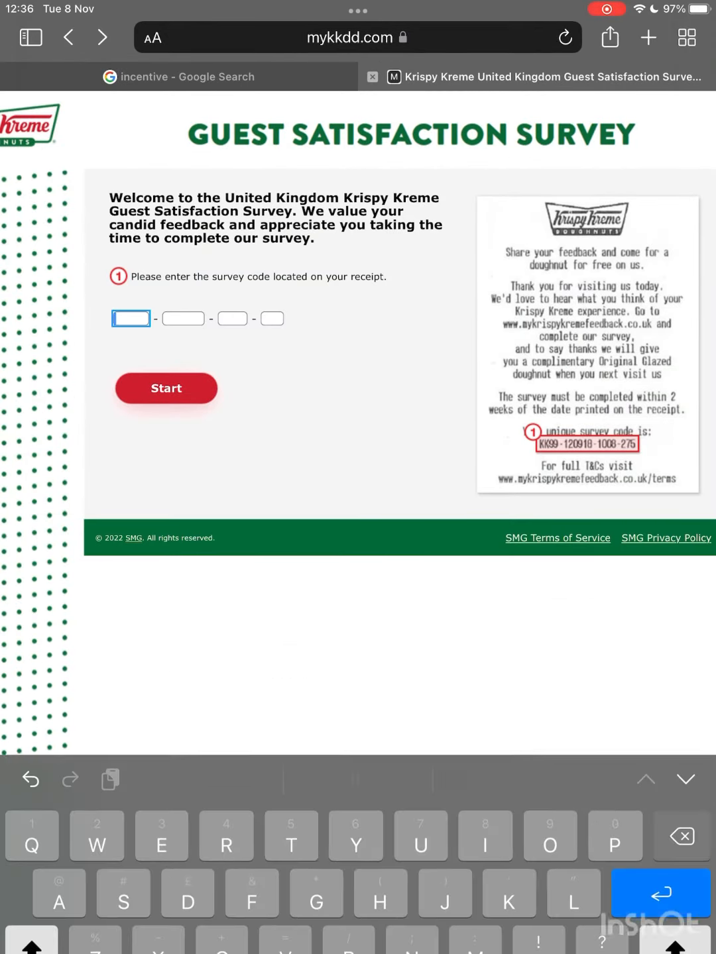
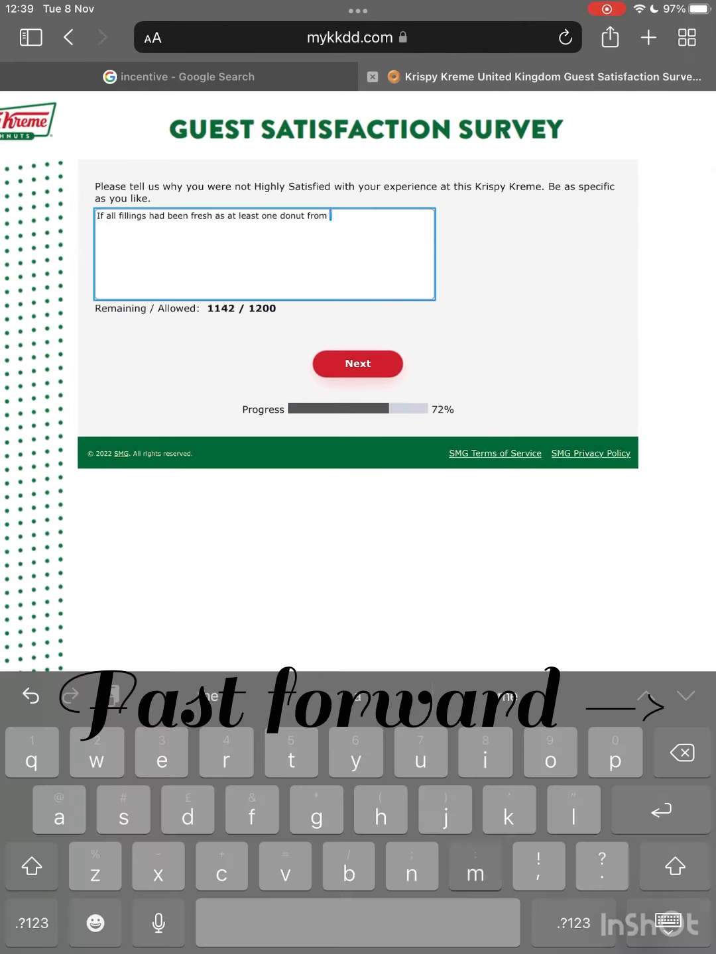
Step: Submit the feedback and finish the survey to reach the Validate Your Offer barcode
left_click(358, 363)
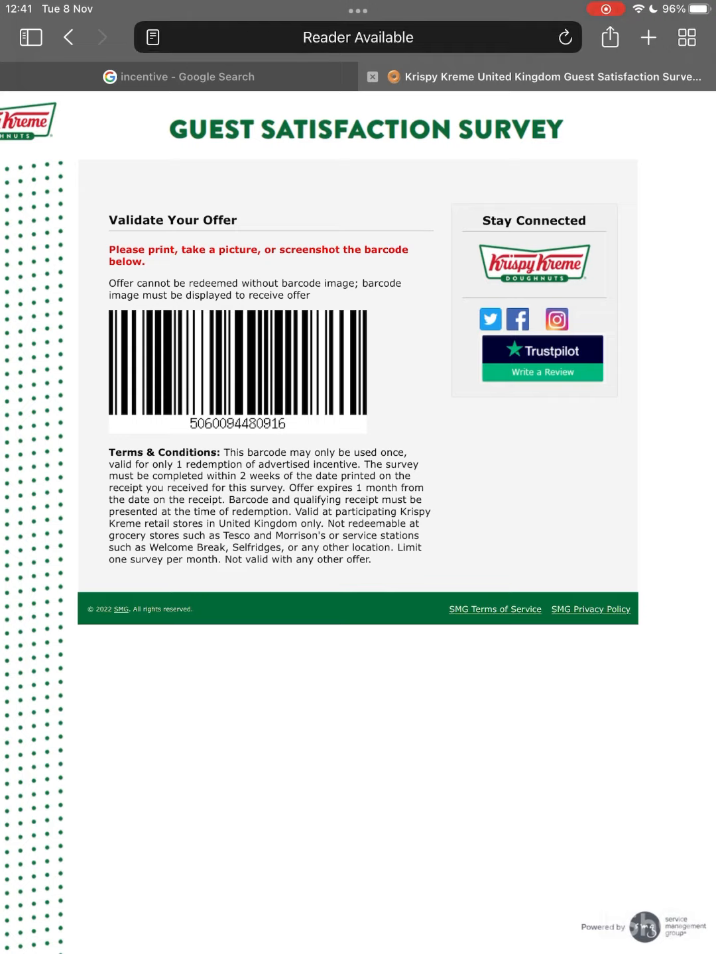
left_click(152, 37)
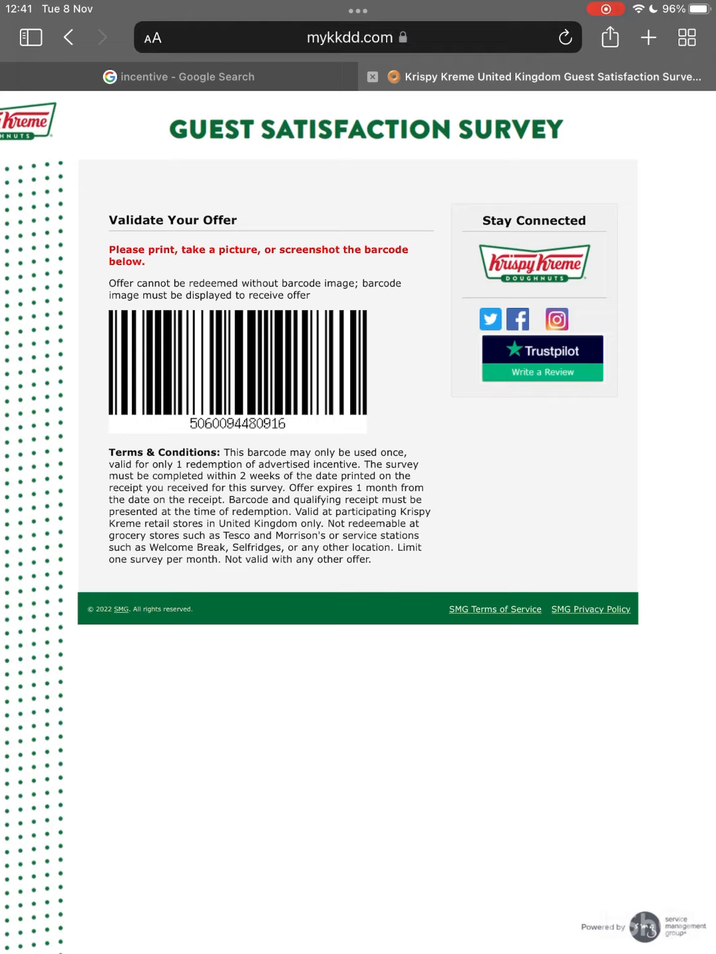